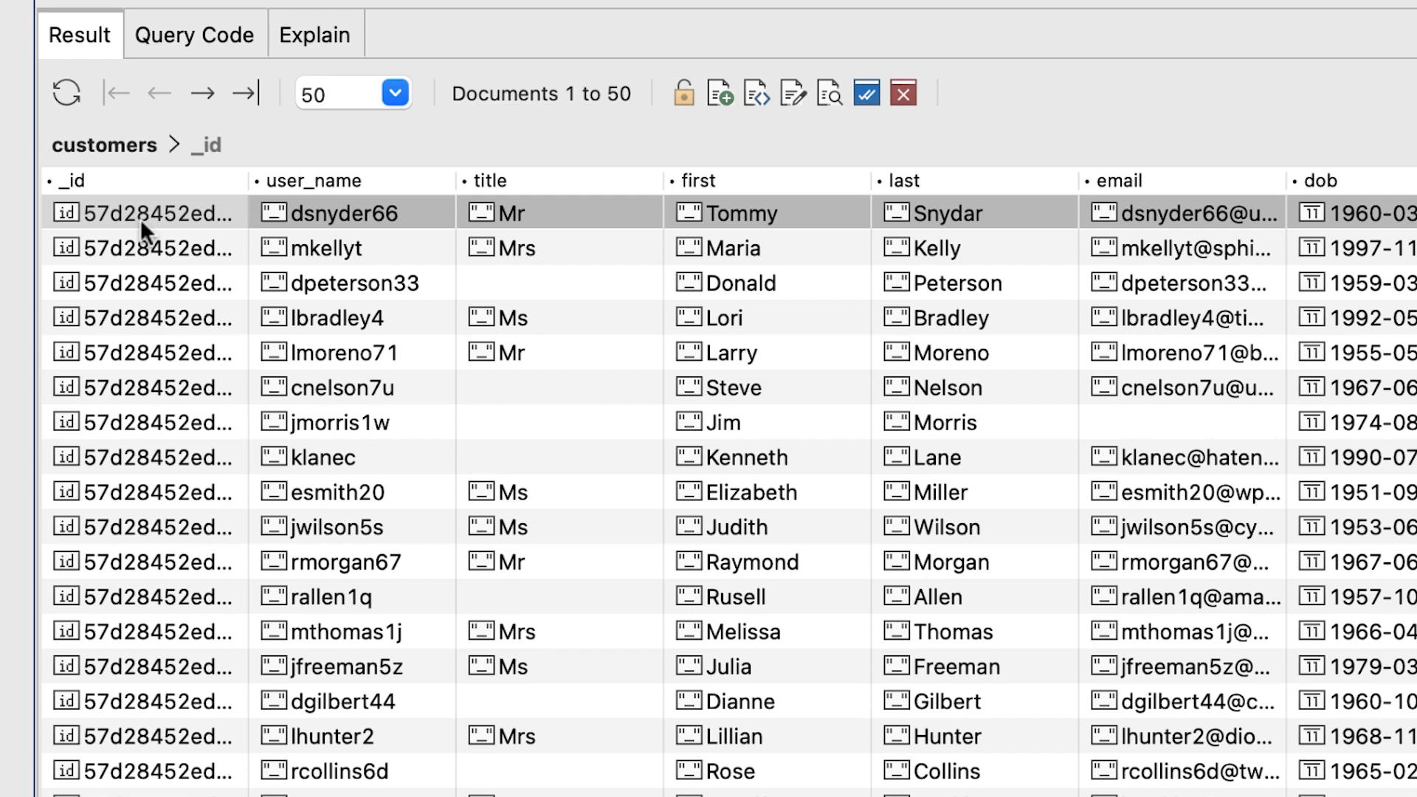
click(144, 213)
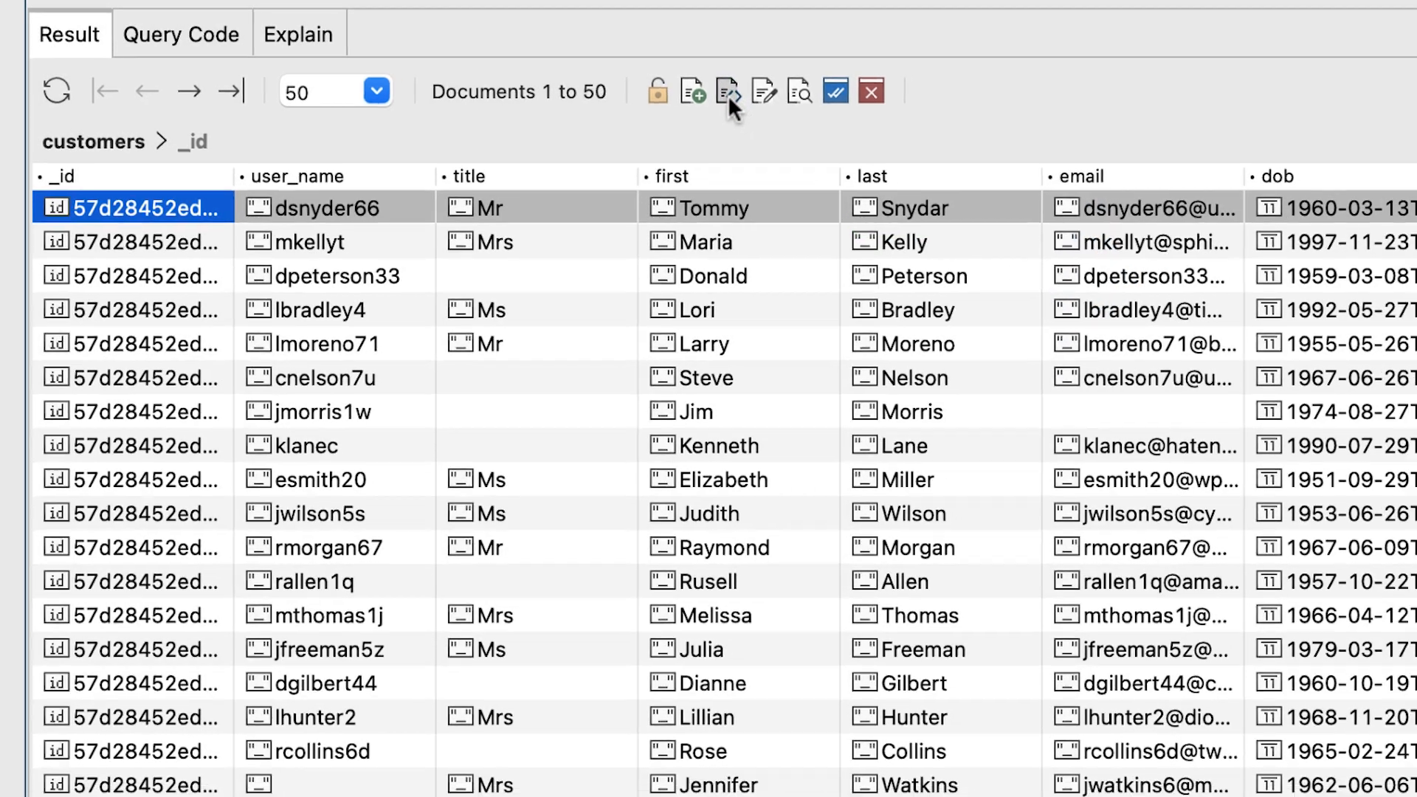
click(727, 91)
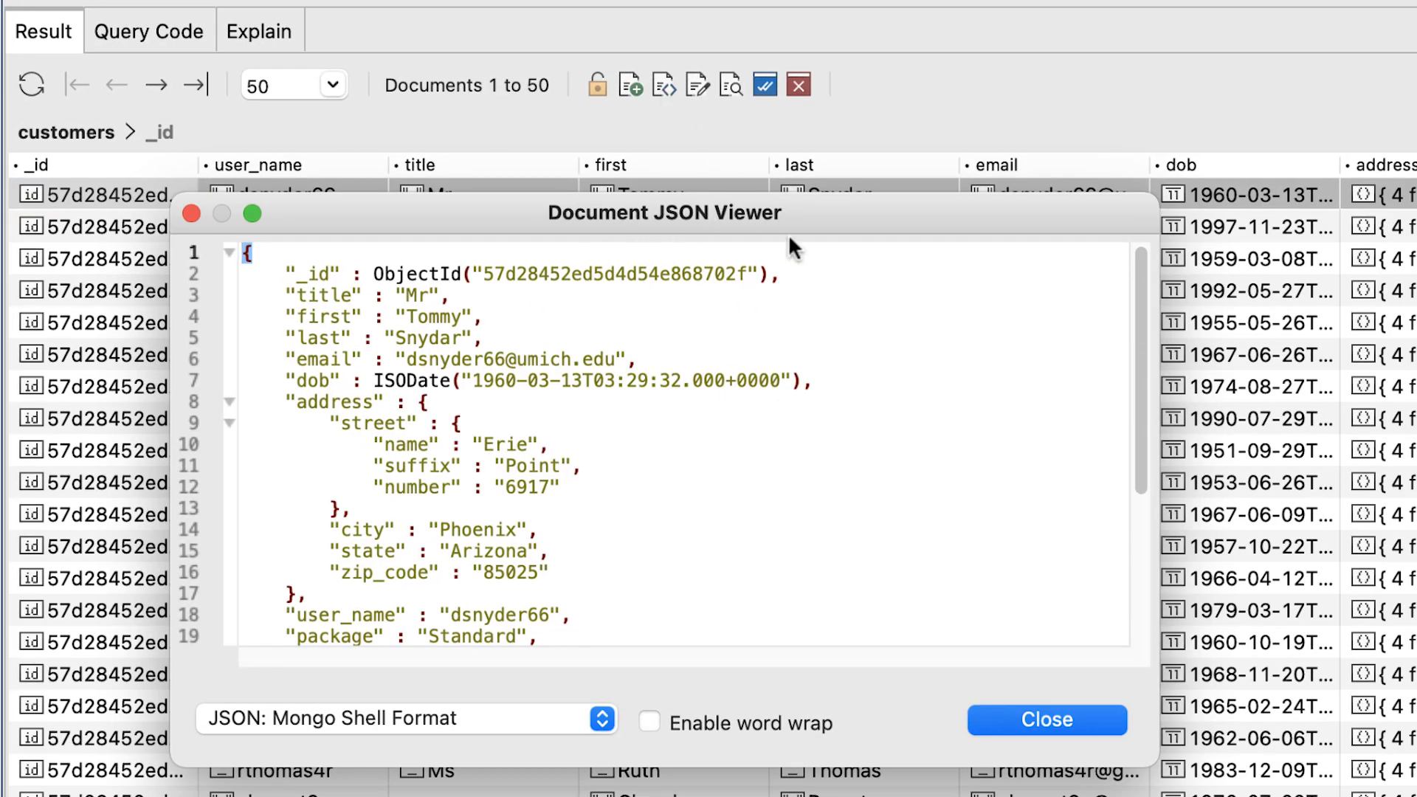
scroll(down, 3)
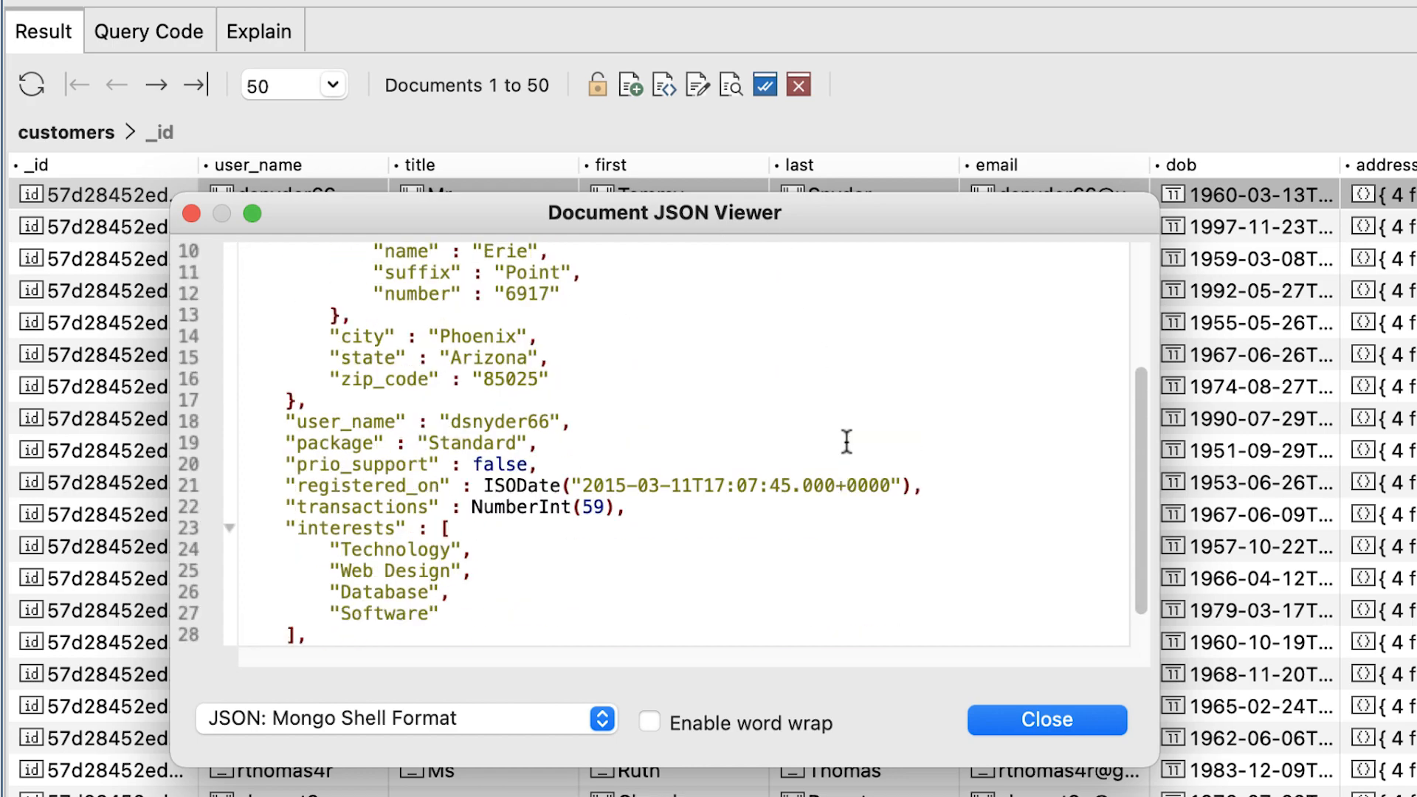
click(1046, 719)
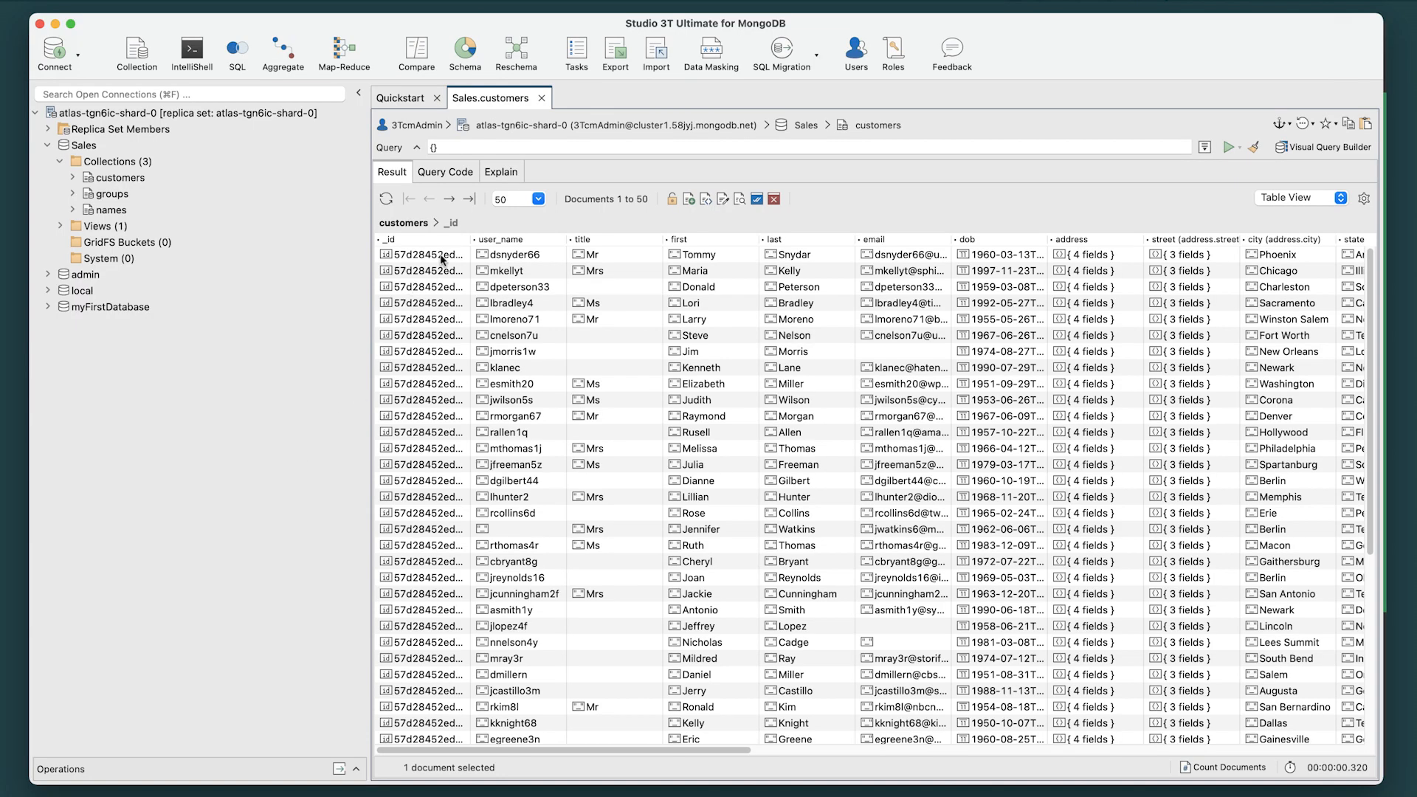
right_click(423, 254)
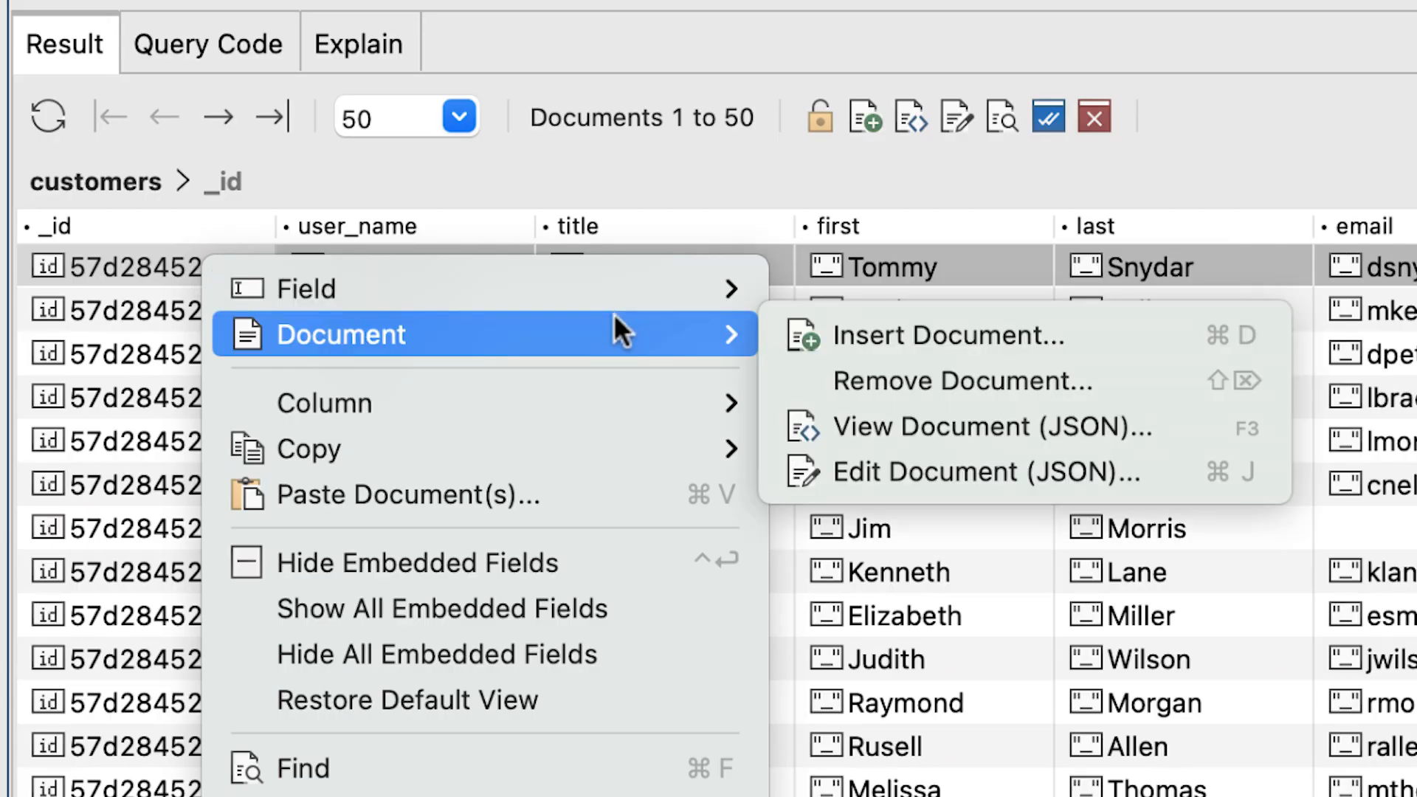
mouse_move(994, 425)
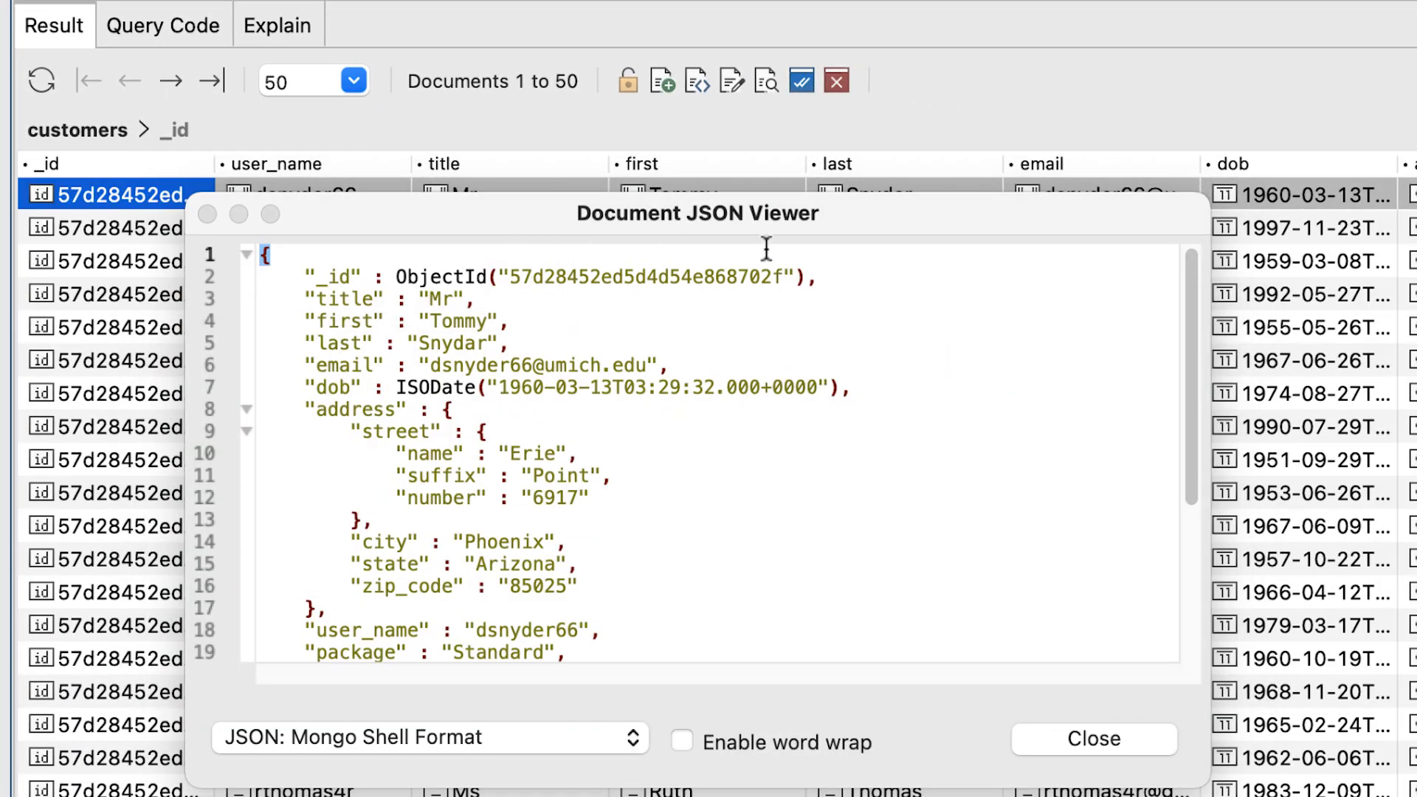
click(1092, 739)
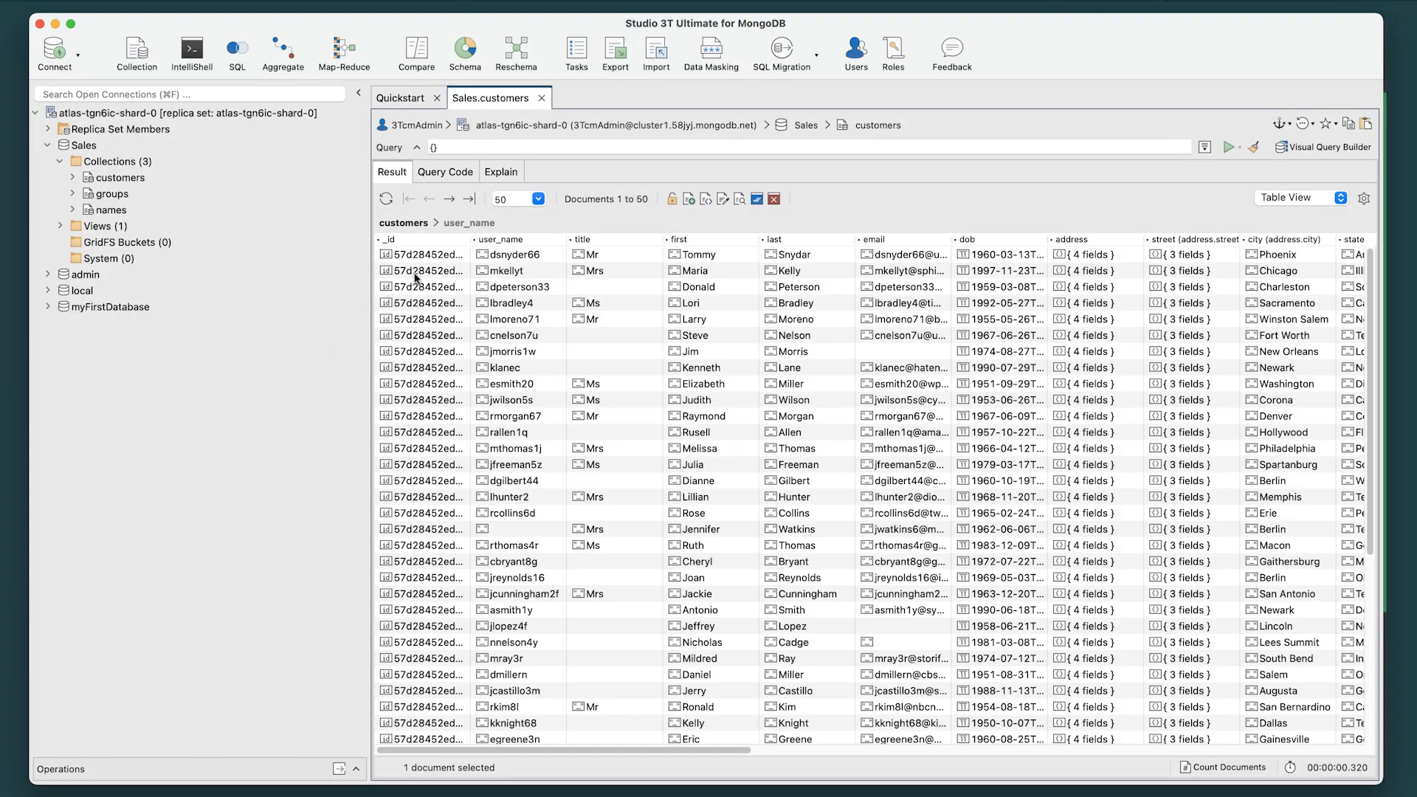
click(421, 254)
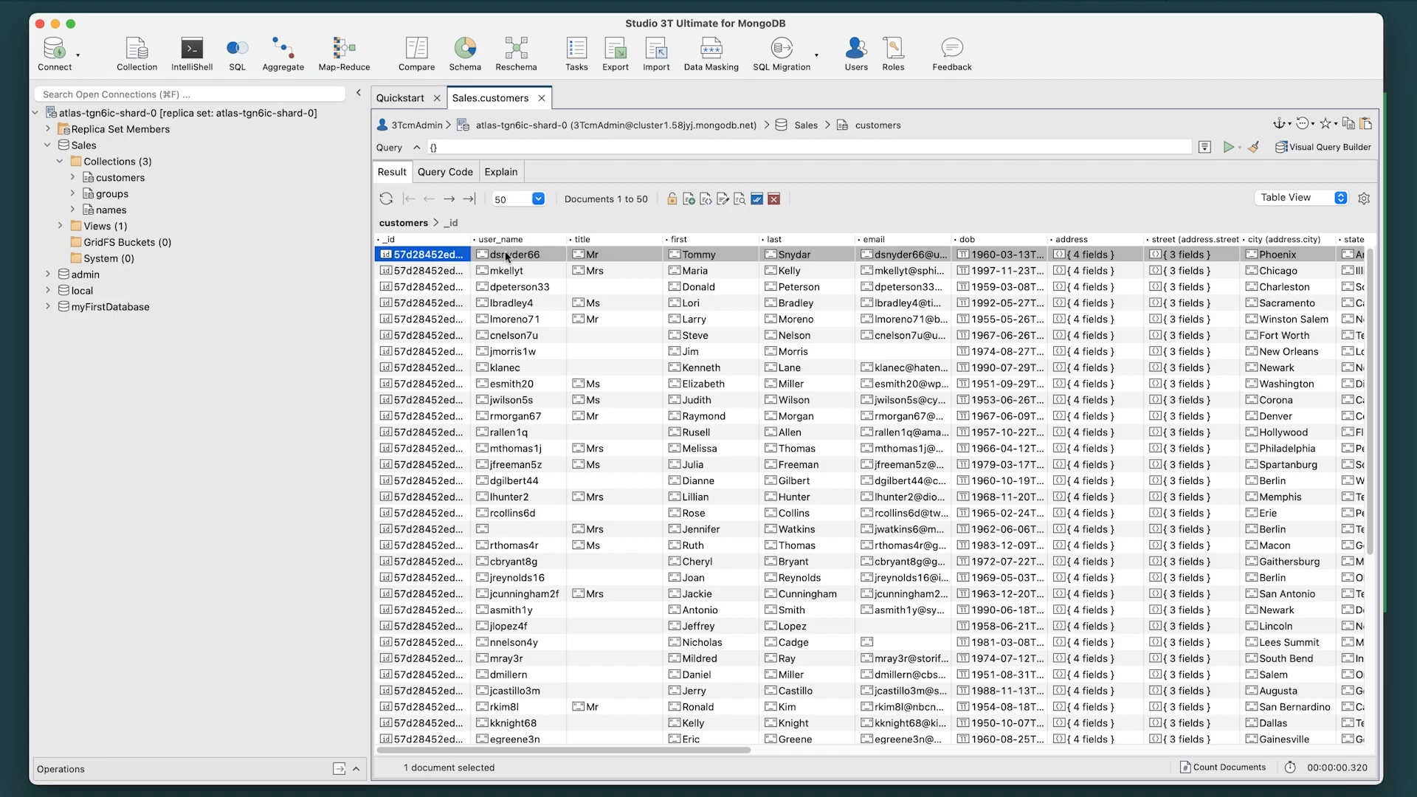
key(F3)
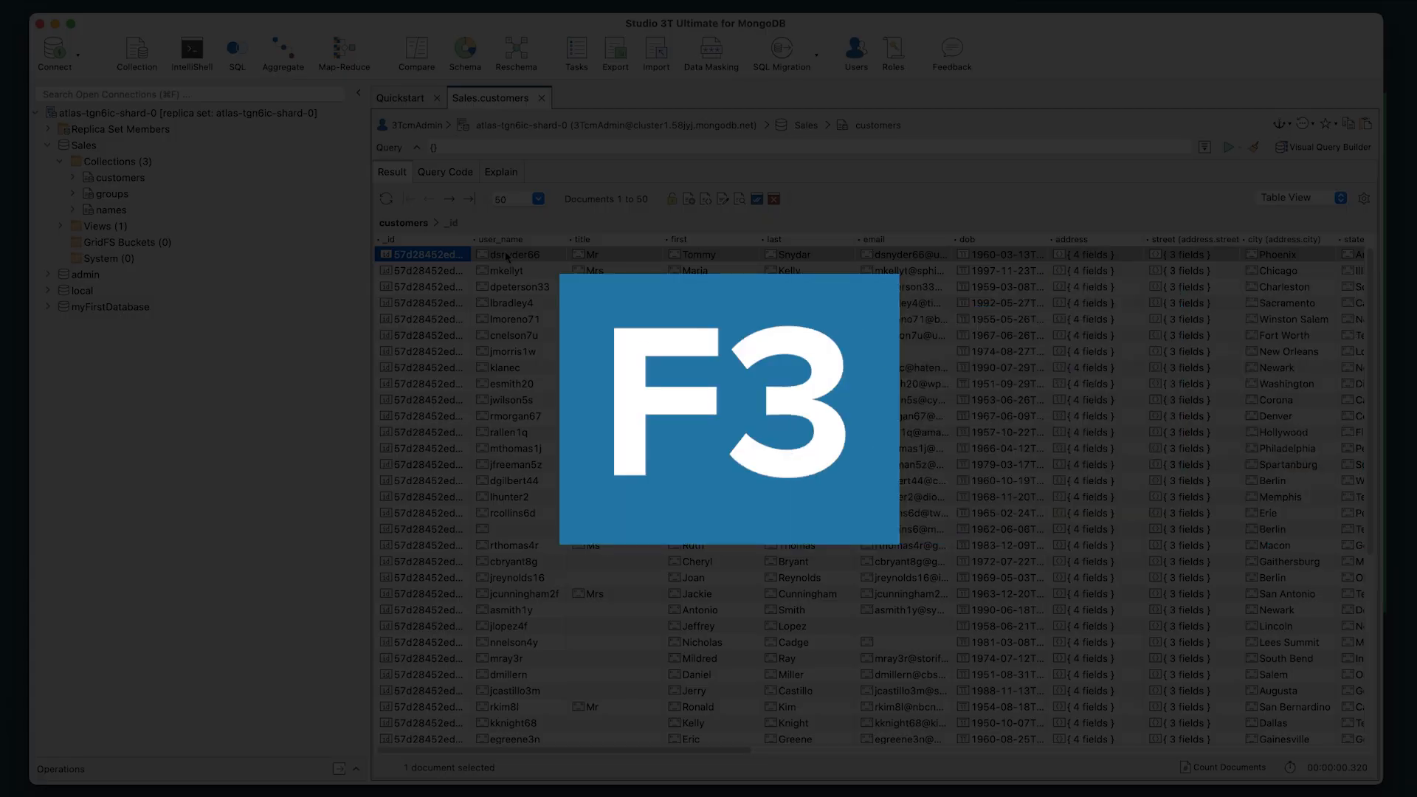
key(f3)
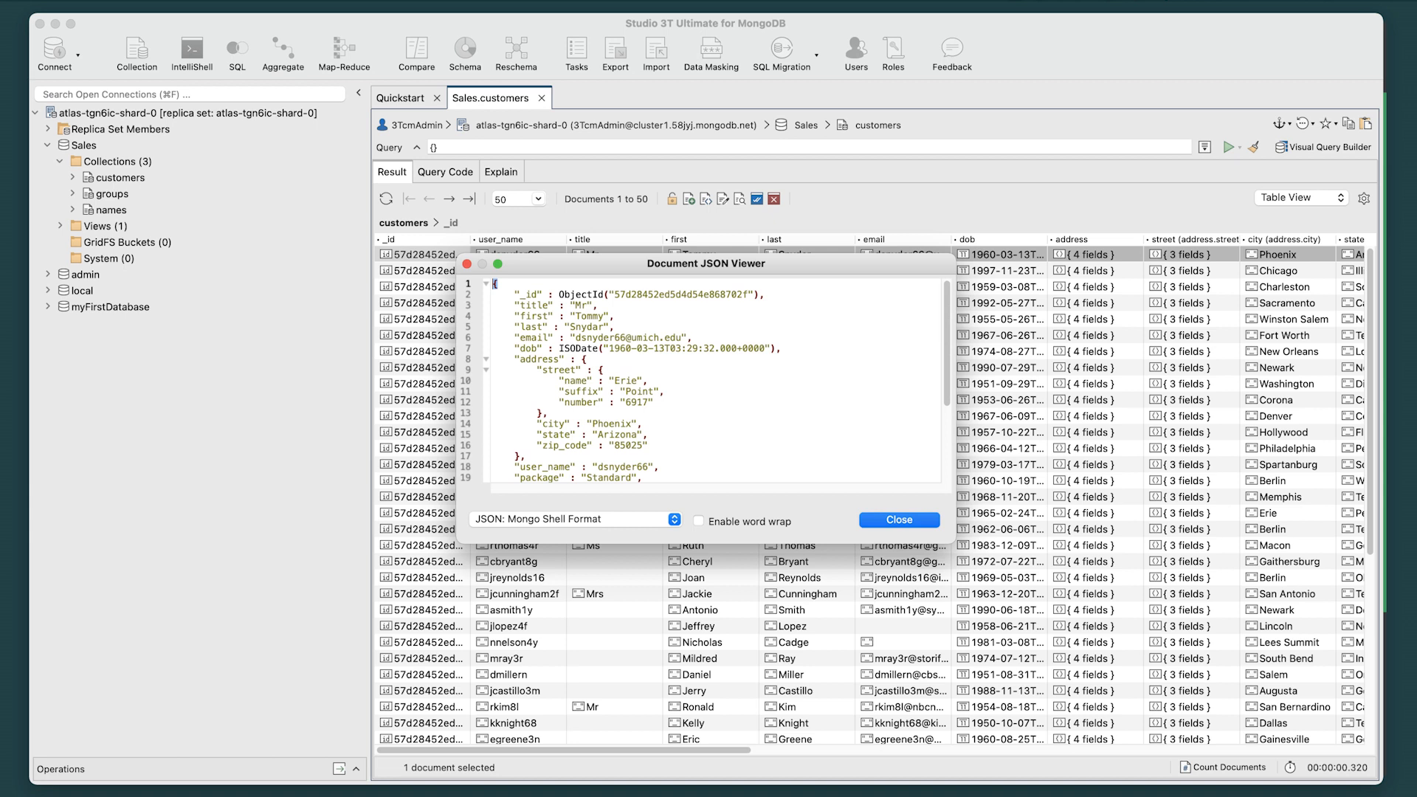
mouse_move(724, 282)
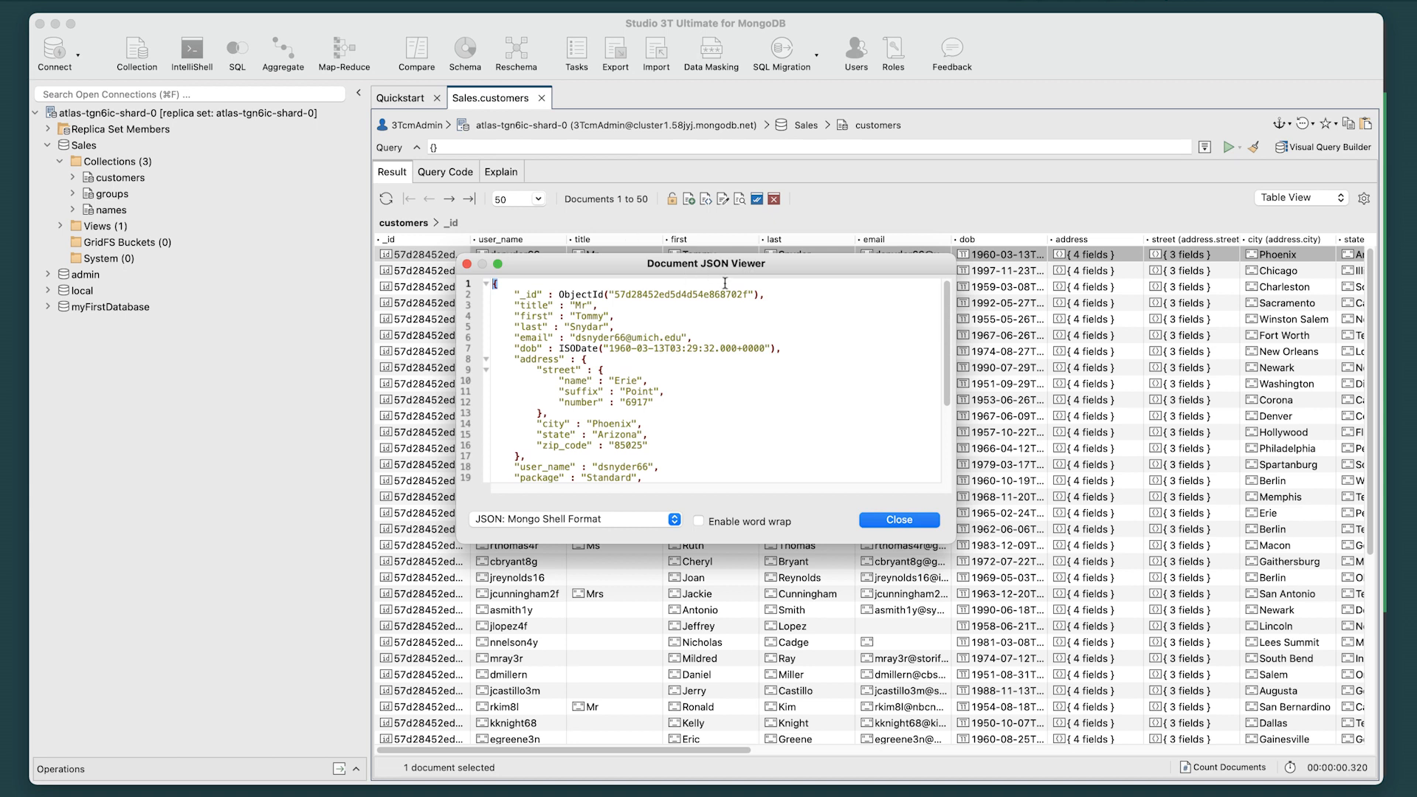
click(900, 520)
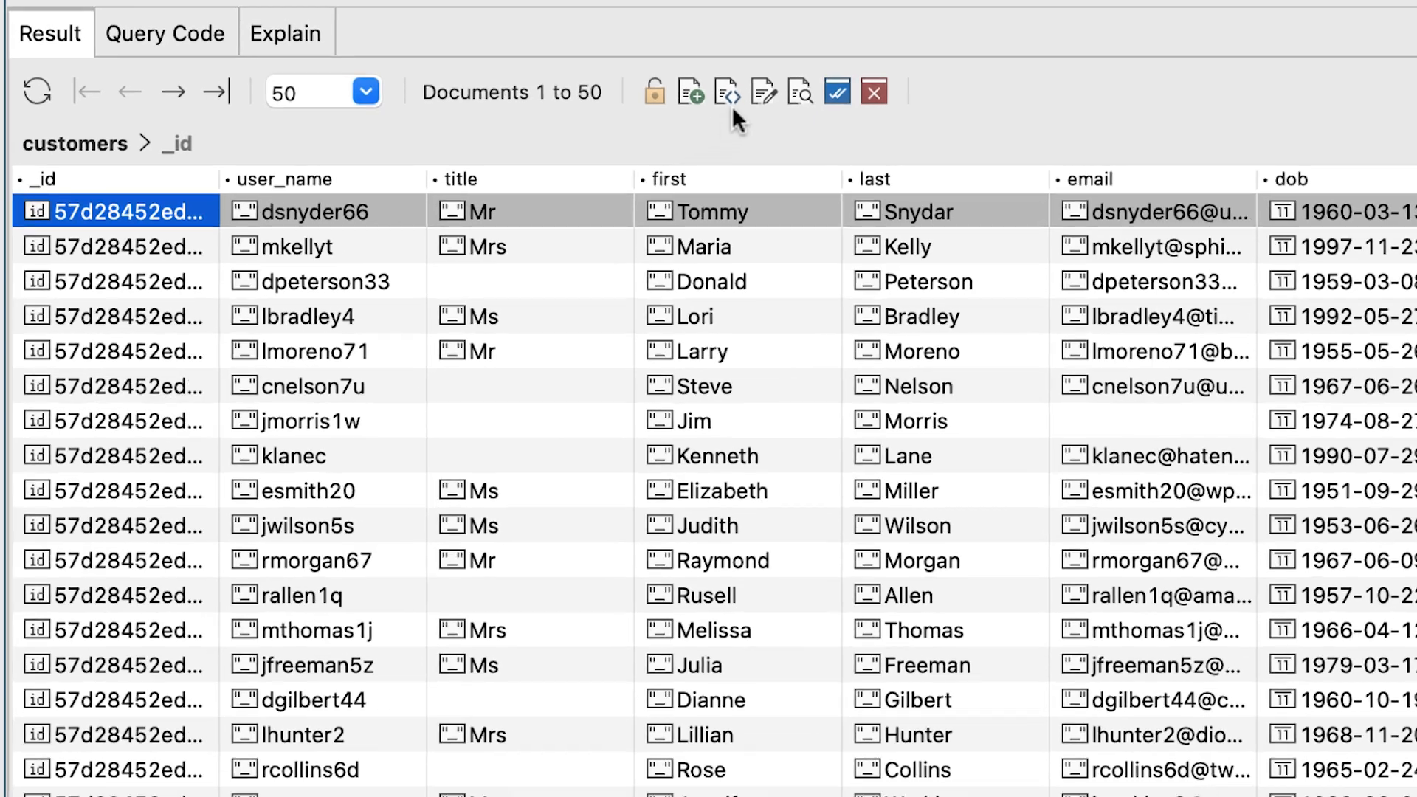
mouse_move(762, 91)
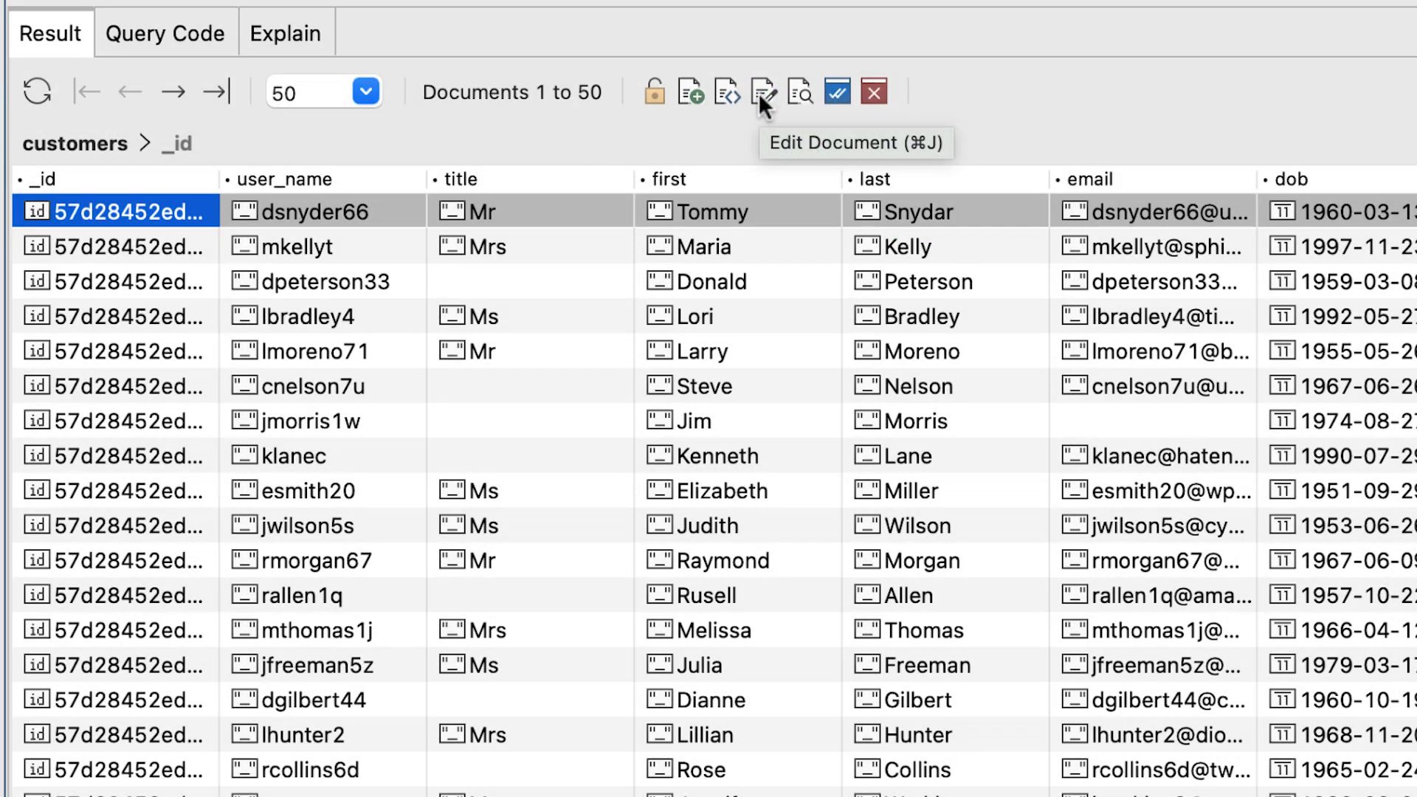
click(763, 91)
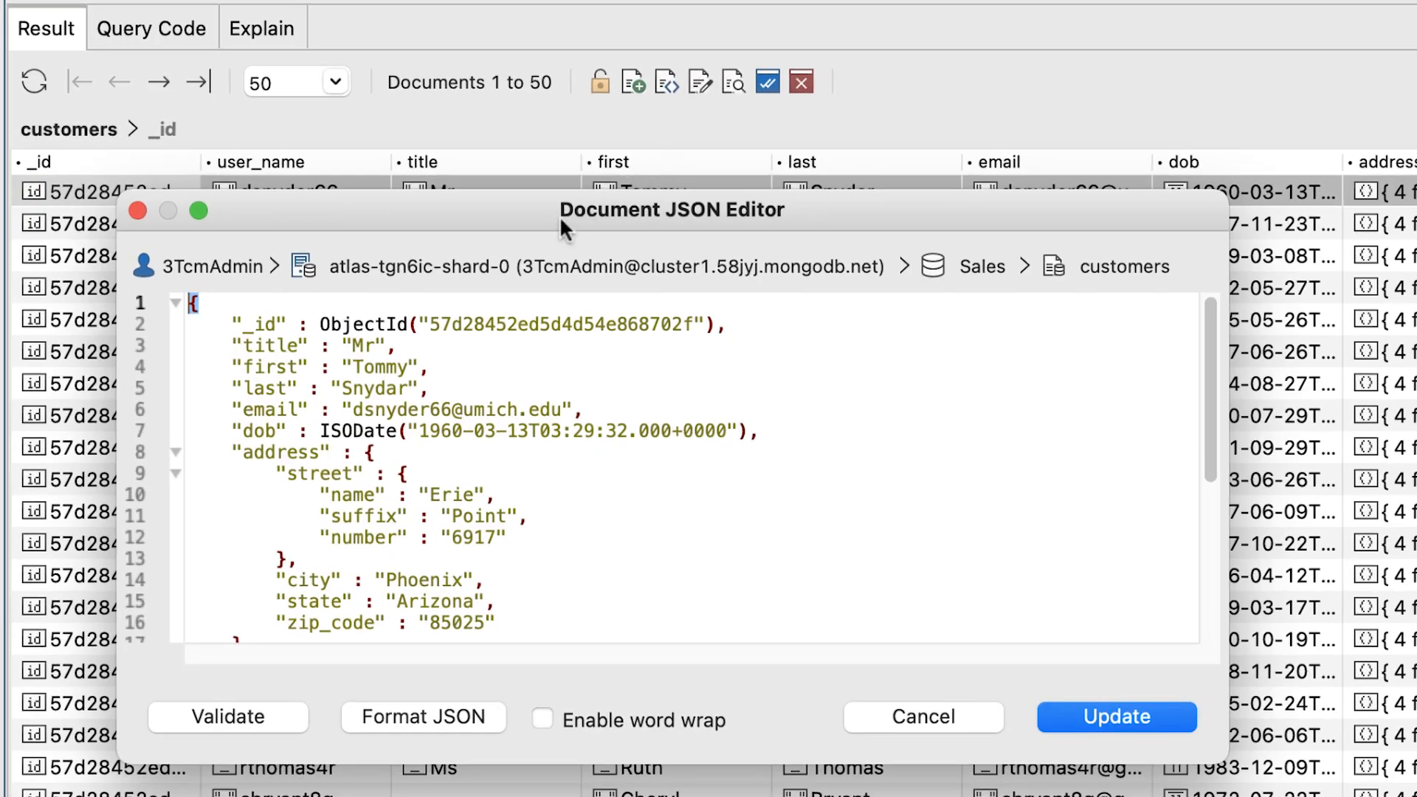
mouse_move(780, 260)
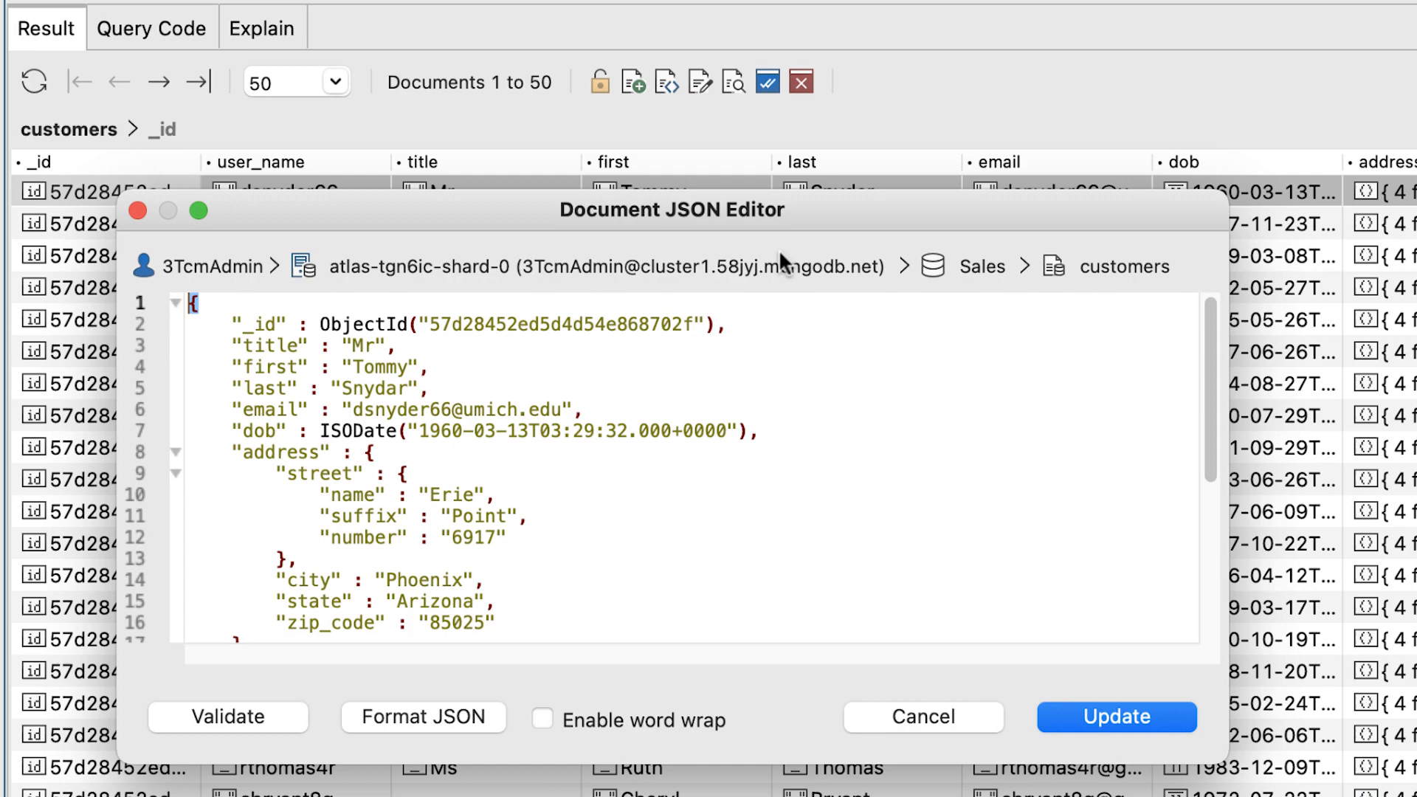
click(923, 718)
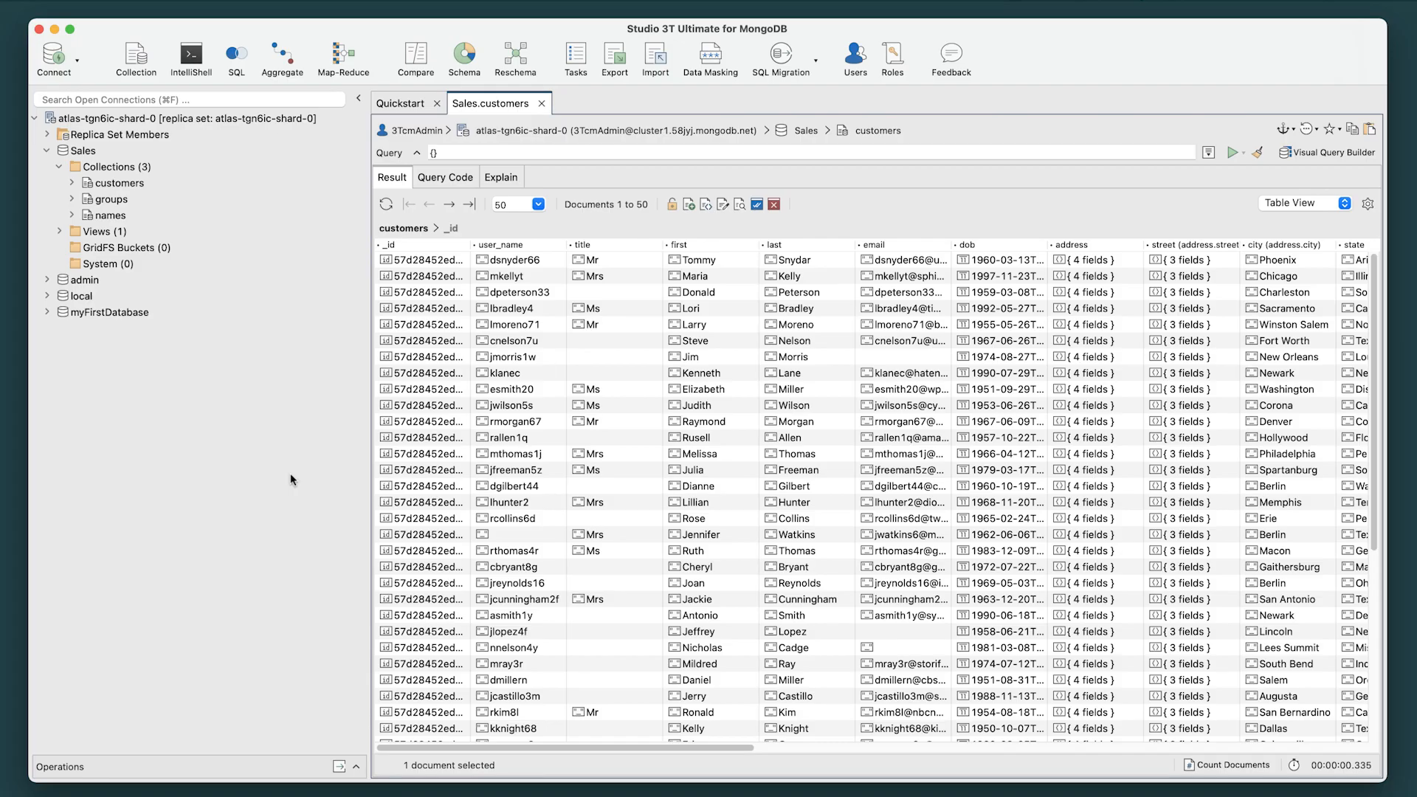
right_click(425, 260)
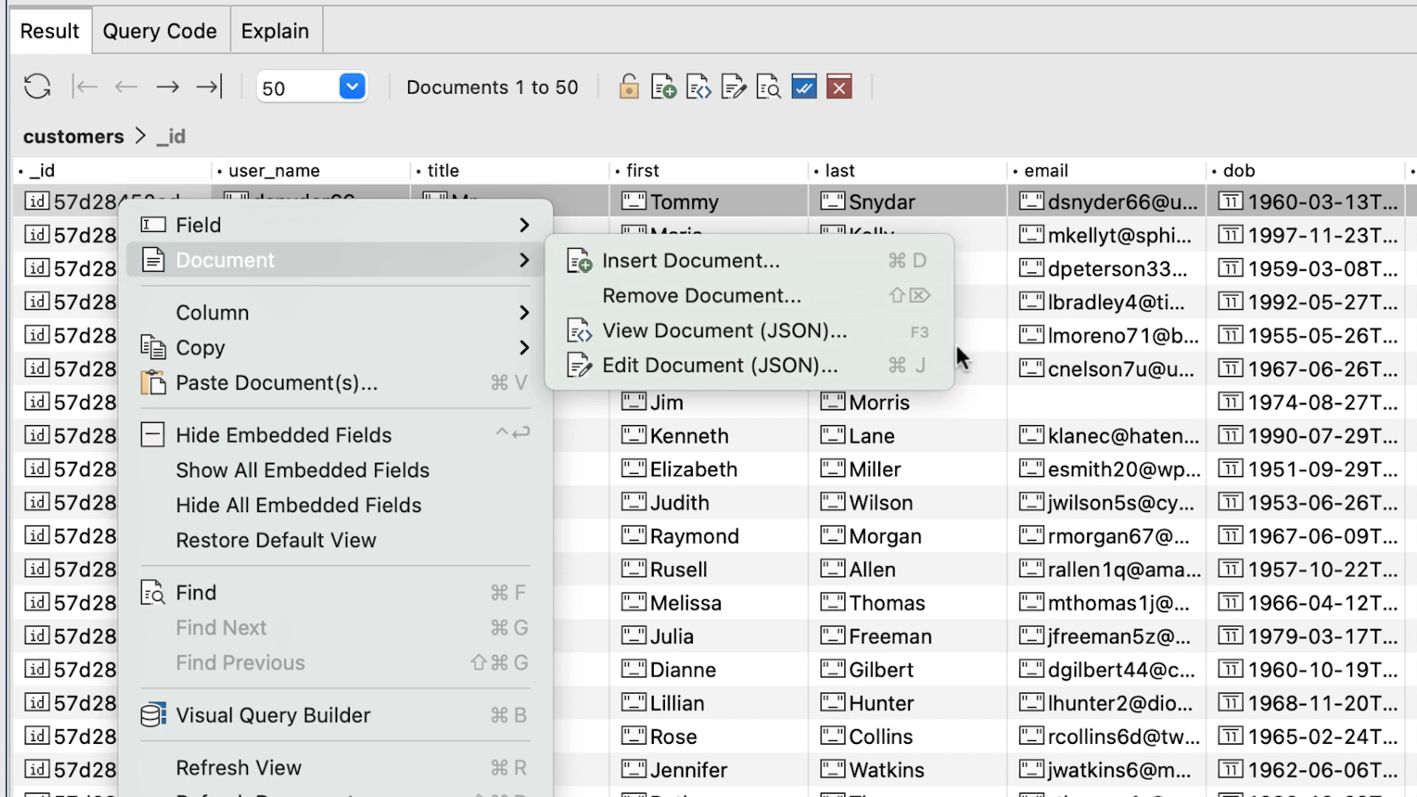
mouse_move(724, 365)
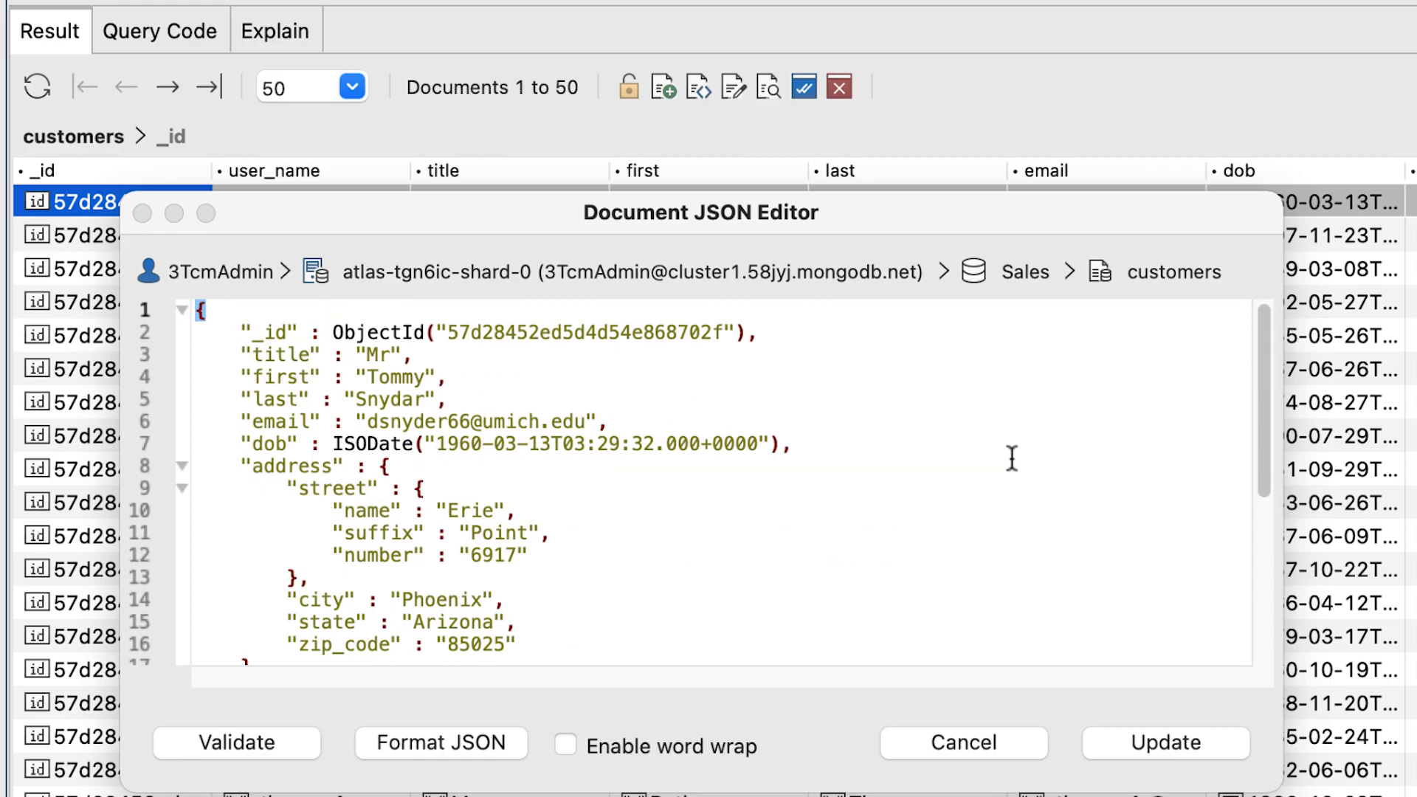
click(961, 742)
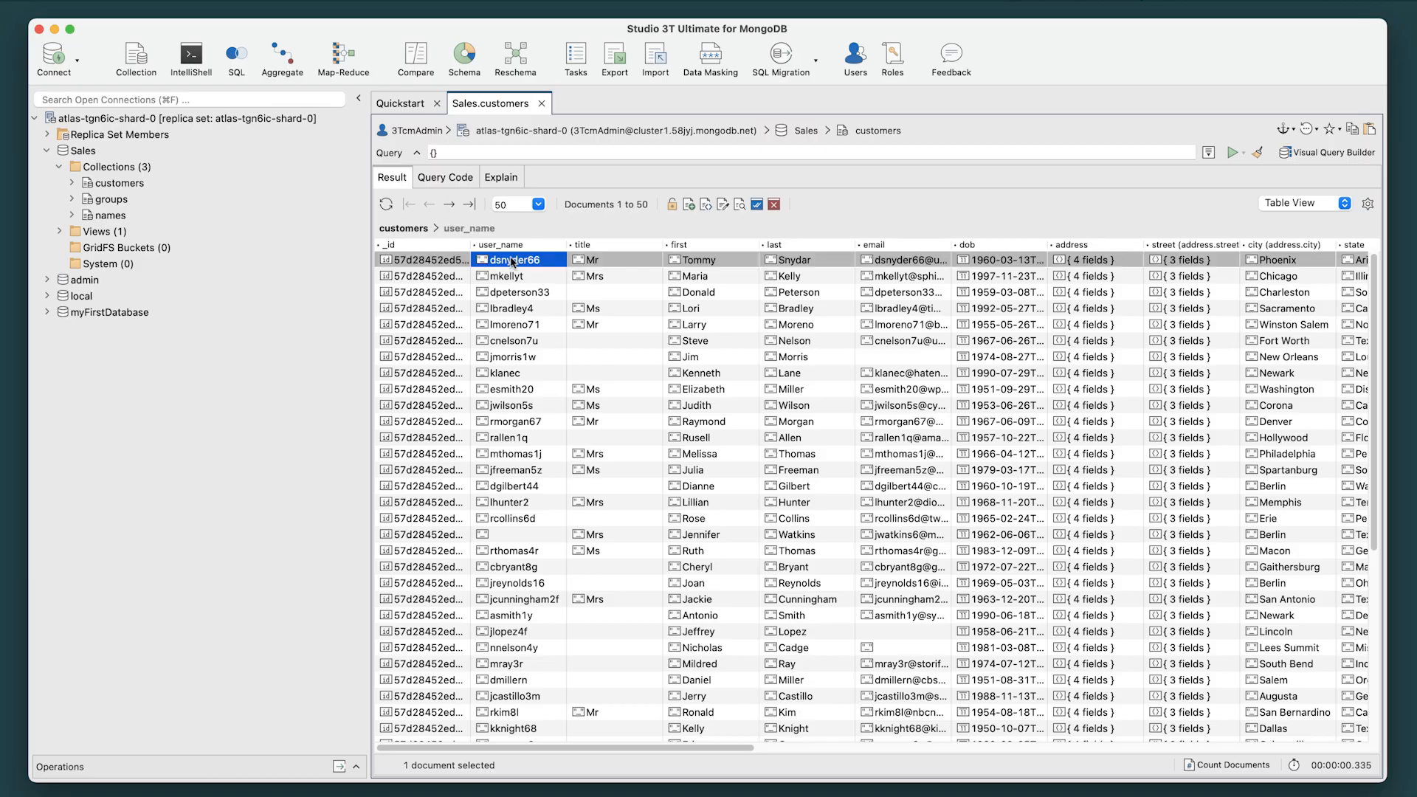
key(ctrl+j)
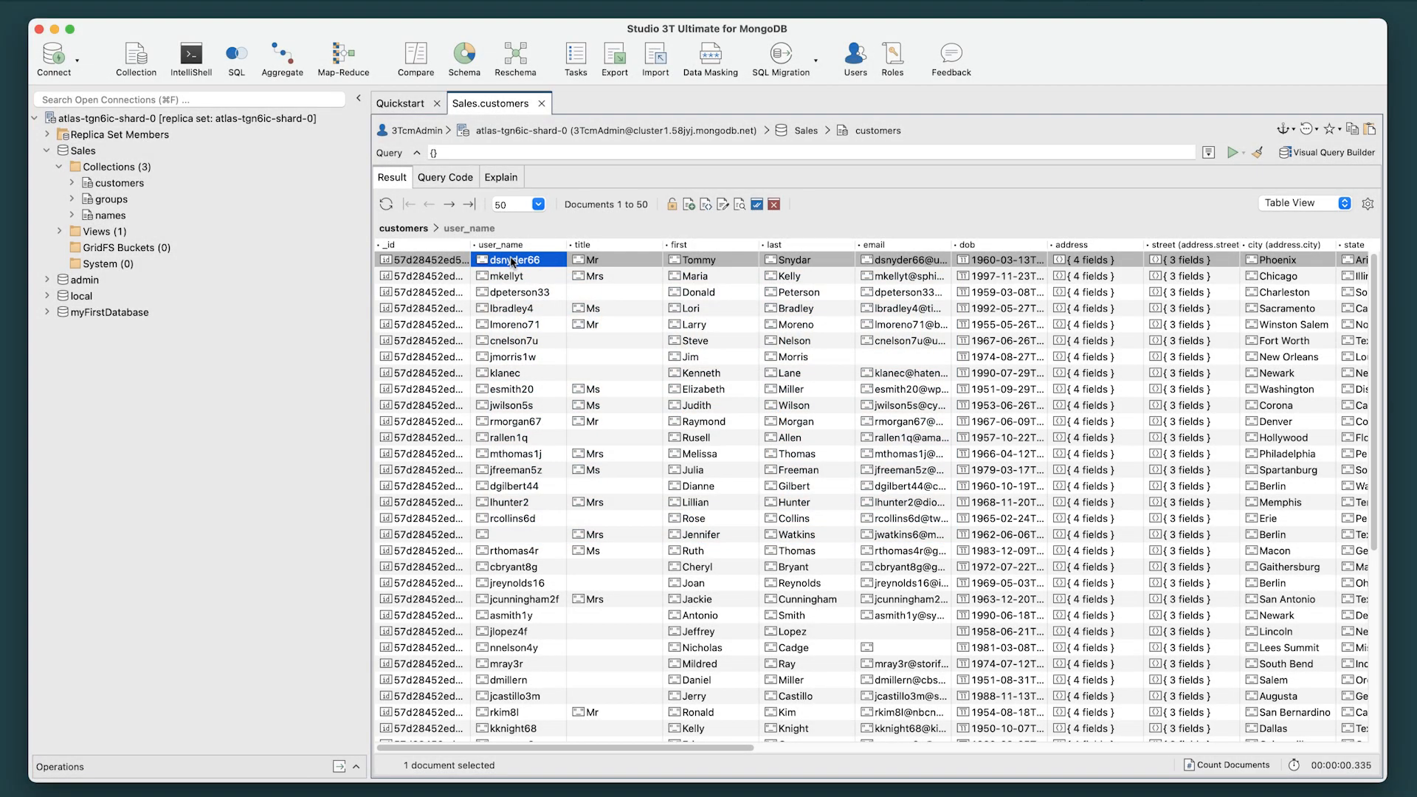
Edit the first document's JSON, replacing the last name Snydar with Schneider
double_click(509, 260)
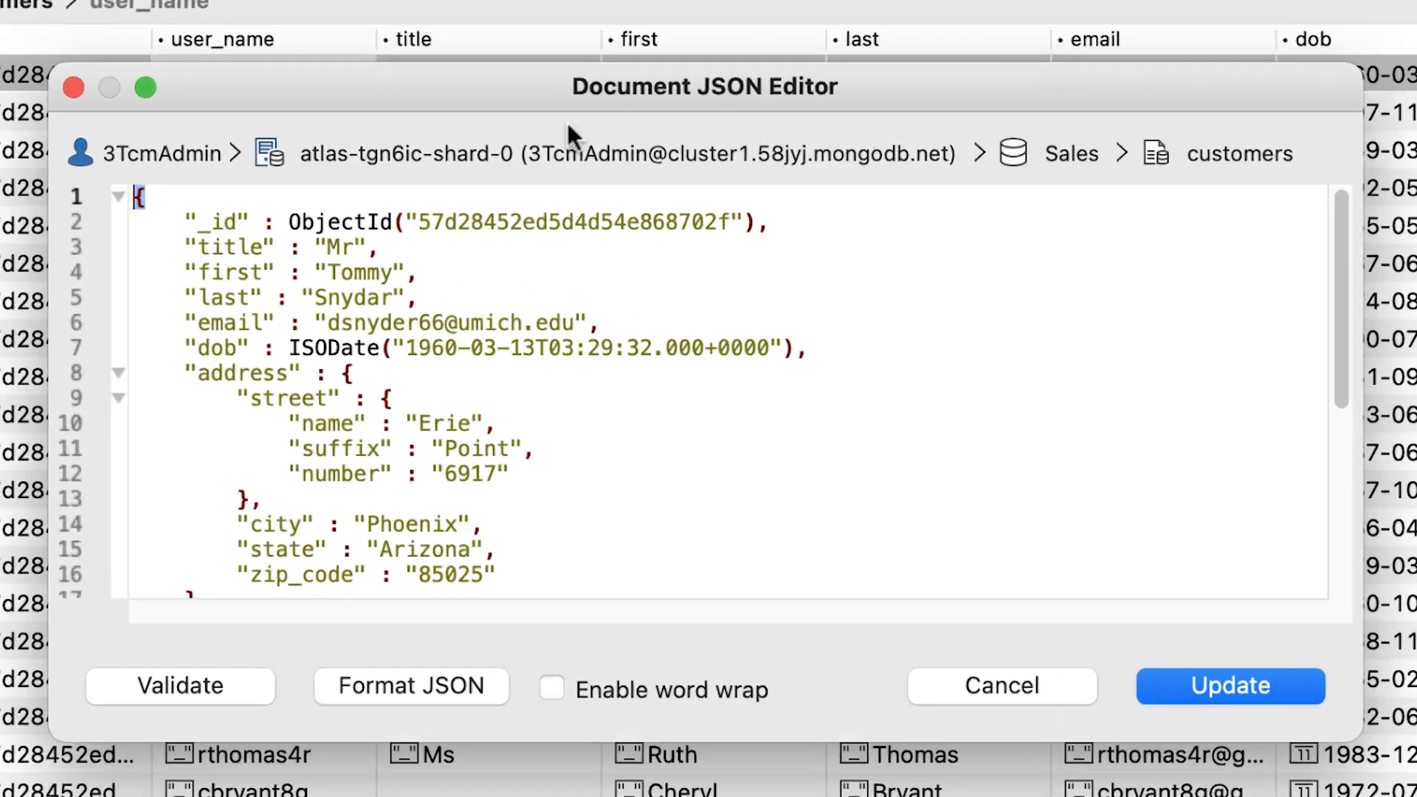
double_click(353, 298)
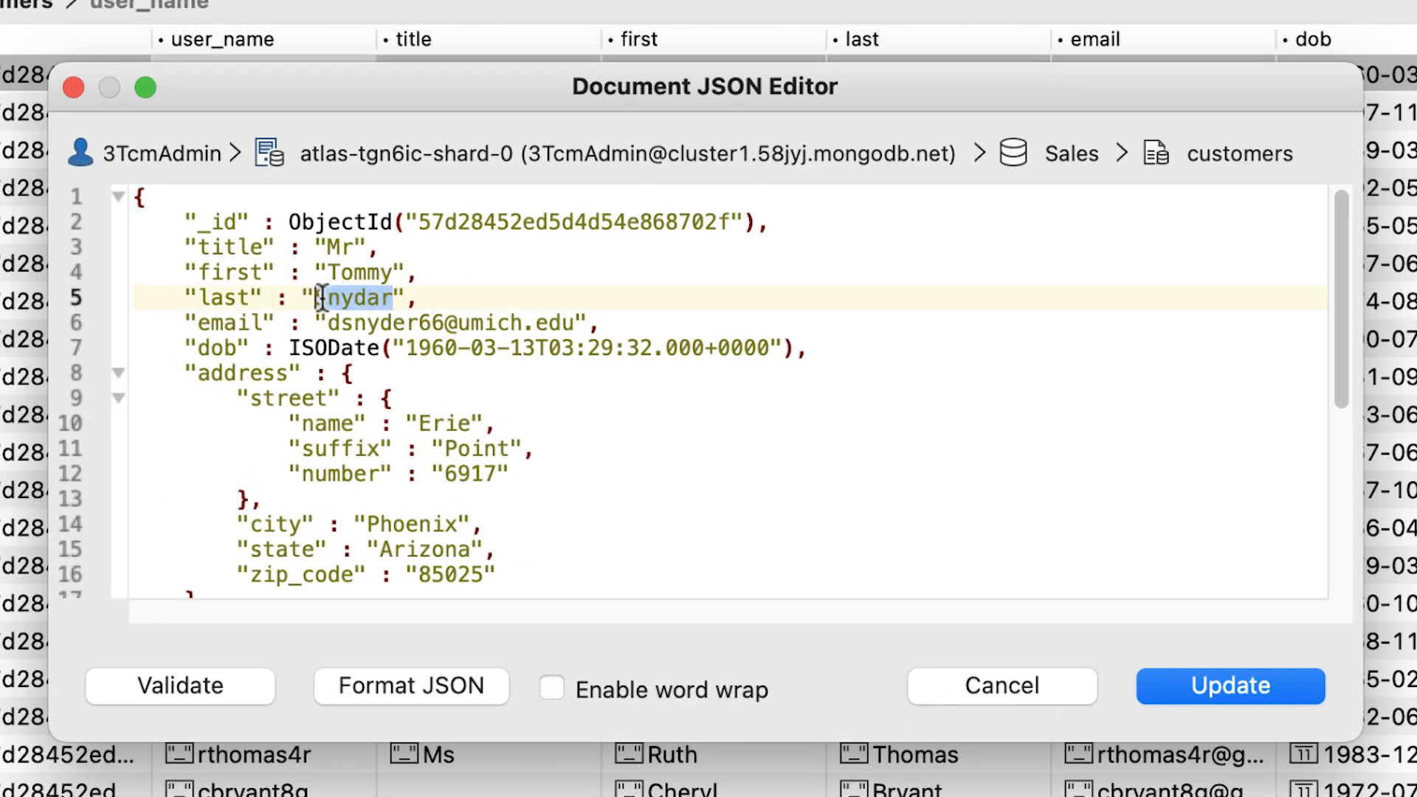
text(Schneider)
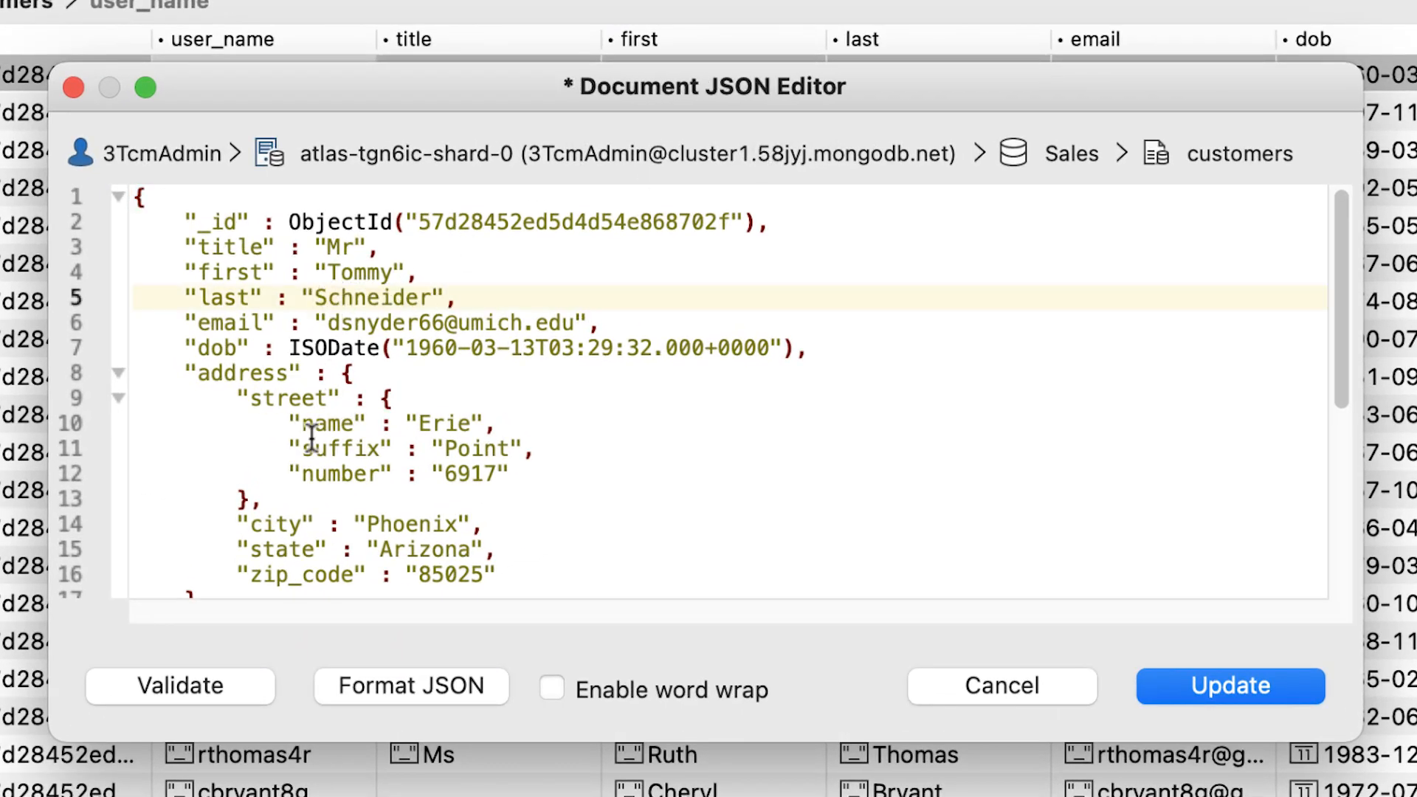
mouse_move(240, 691)
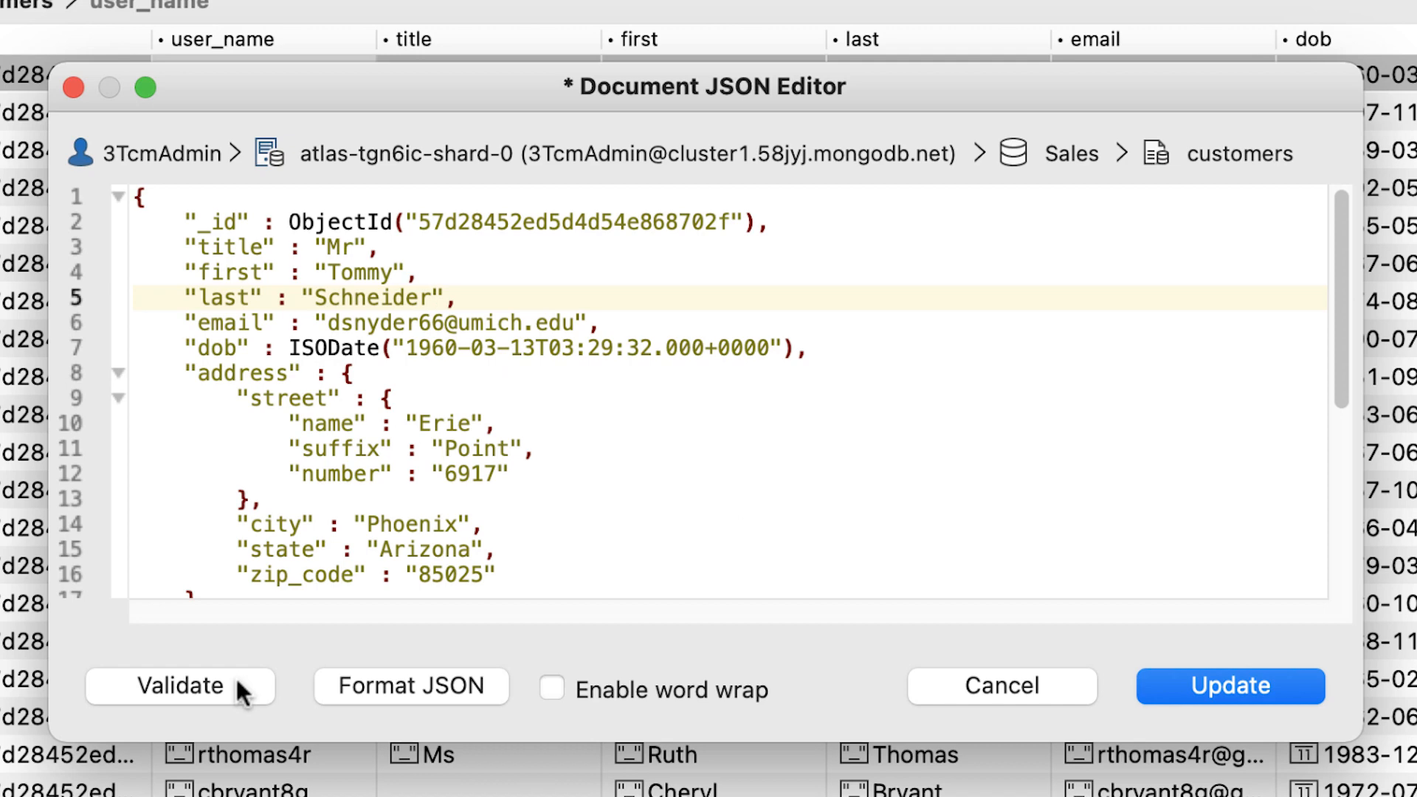
Validate the edited JSON and dismiss the validation message
click(181, 685)
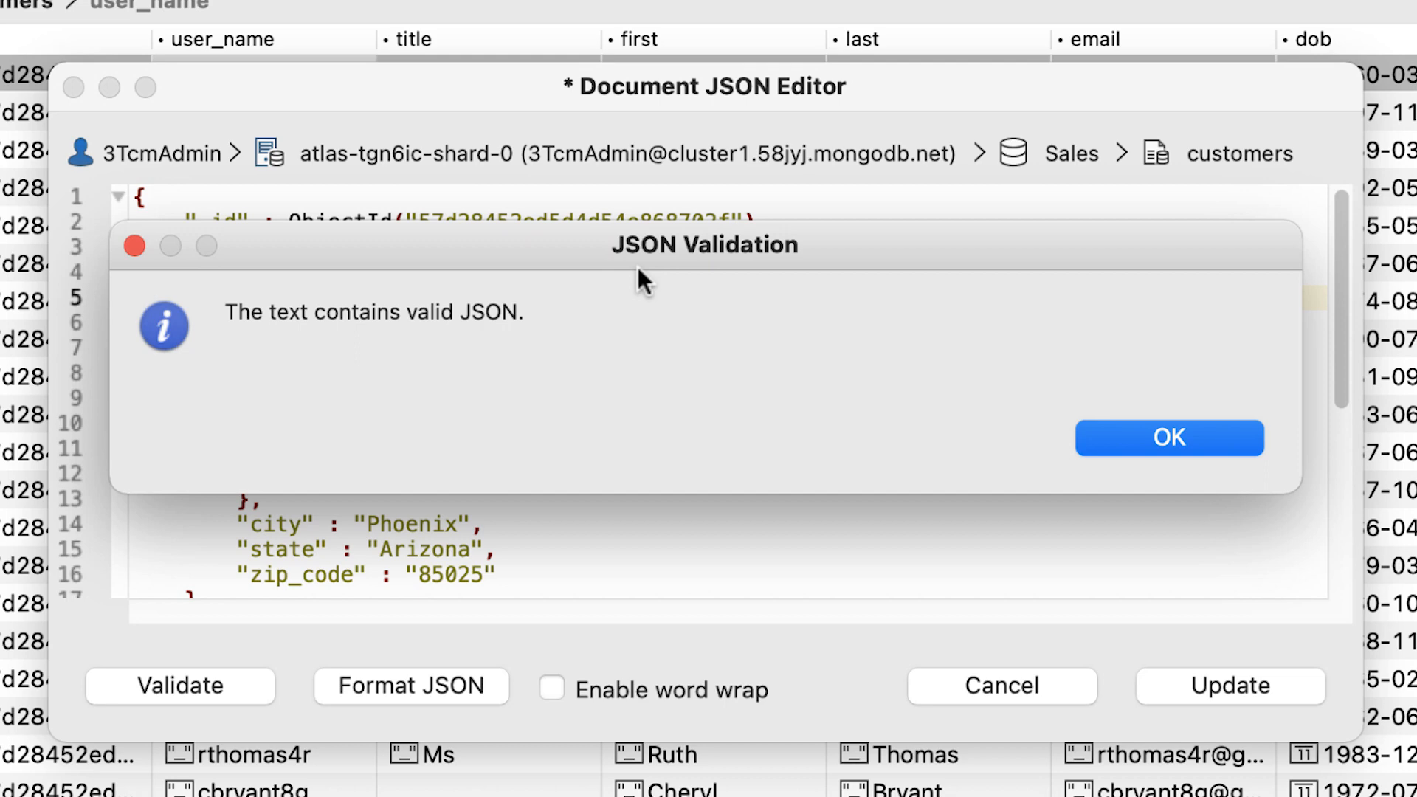
mouse_move(622, 275)
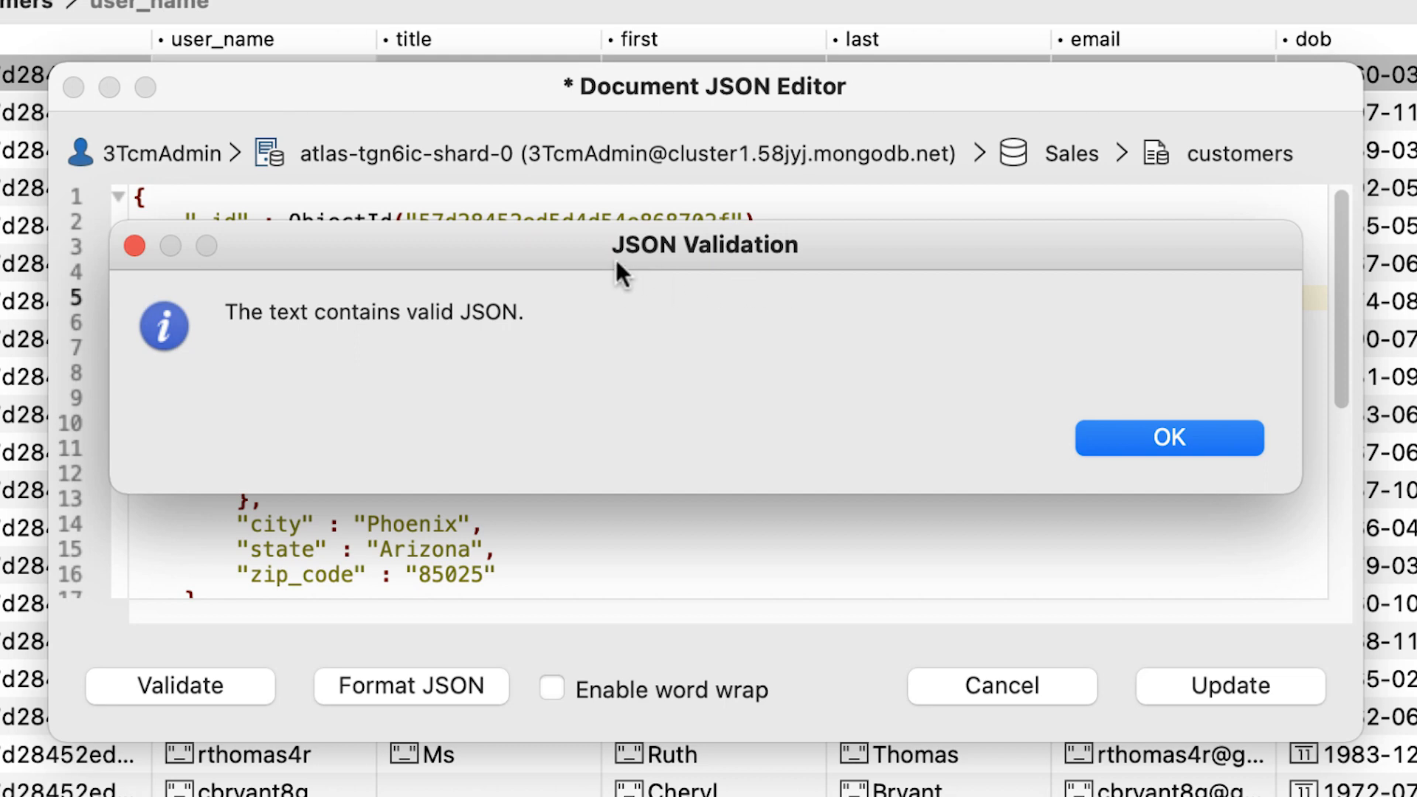
click(1170, 437)
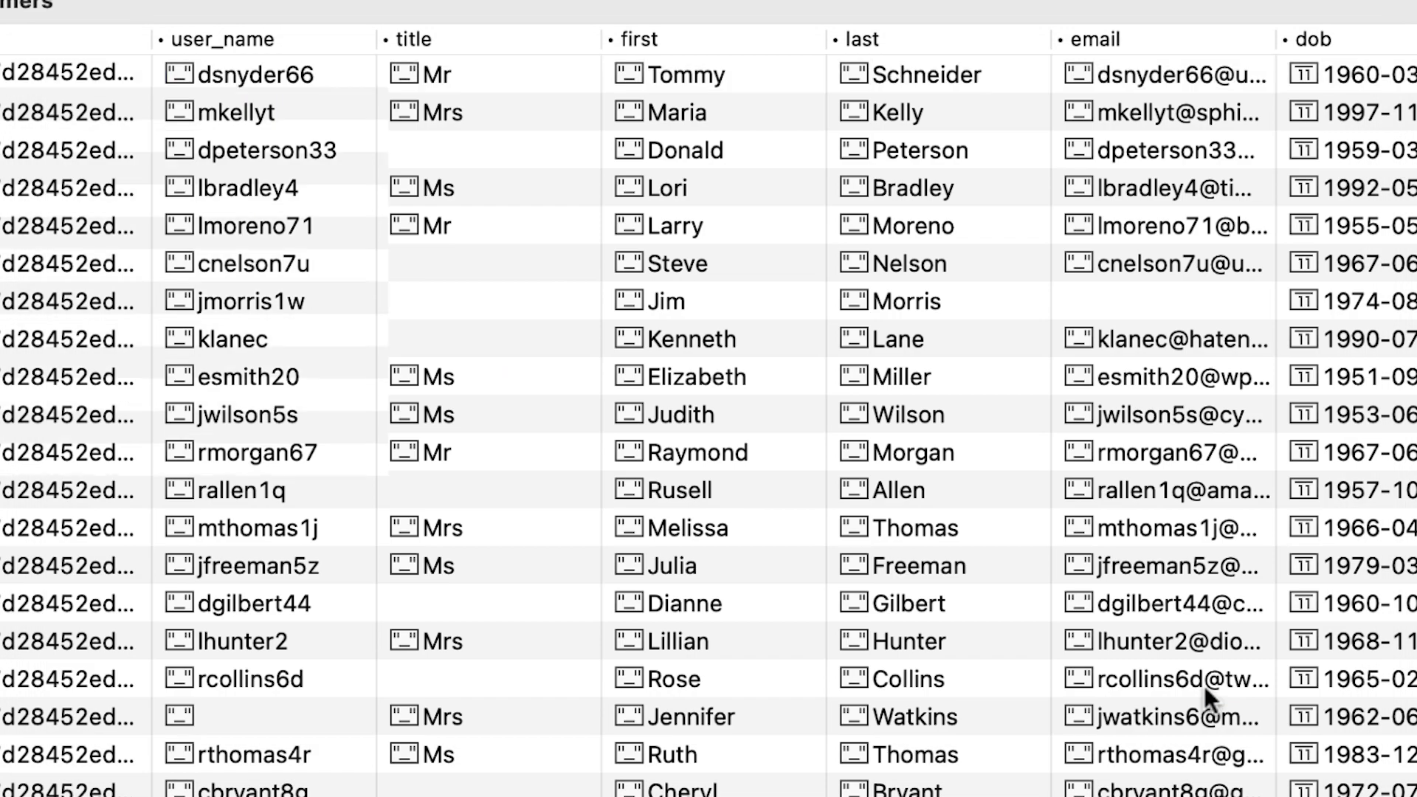
click(262, 74)
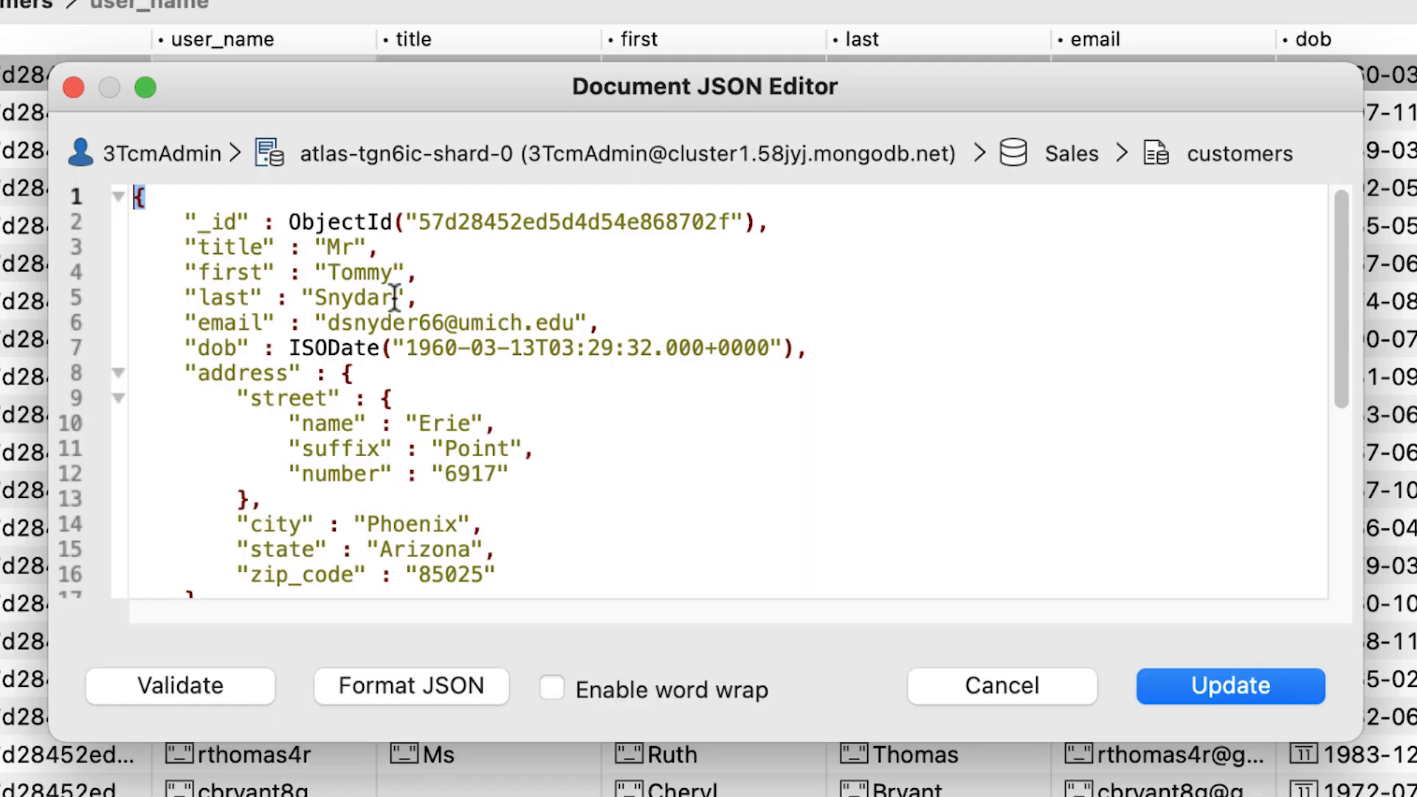
Enter Schneider as the last name and update the document so the table shows it
text(Schneider)
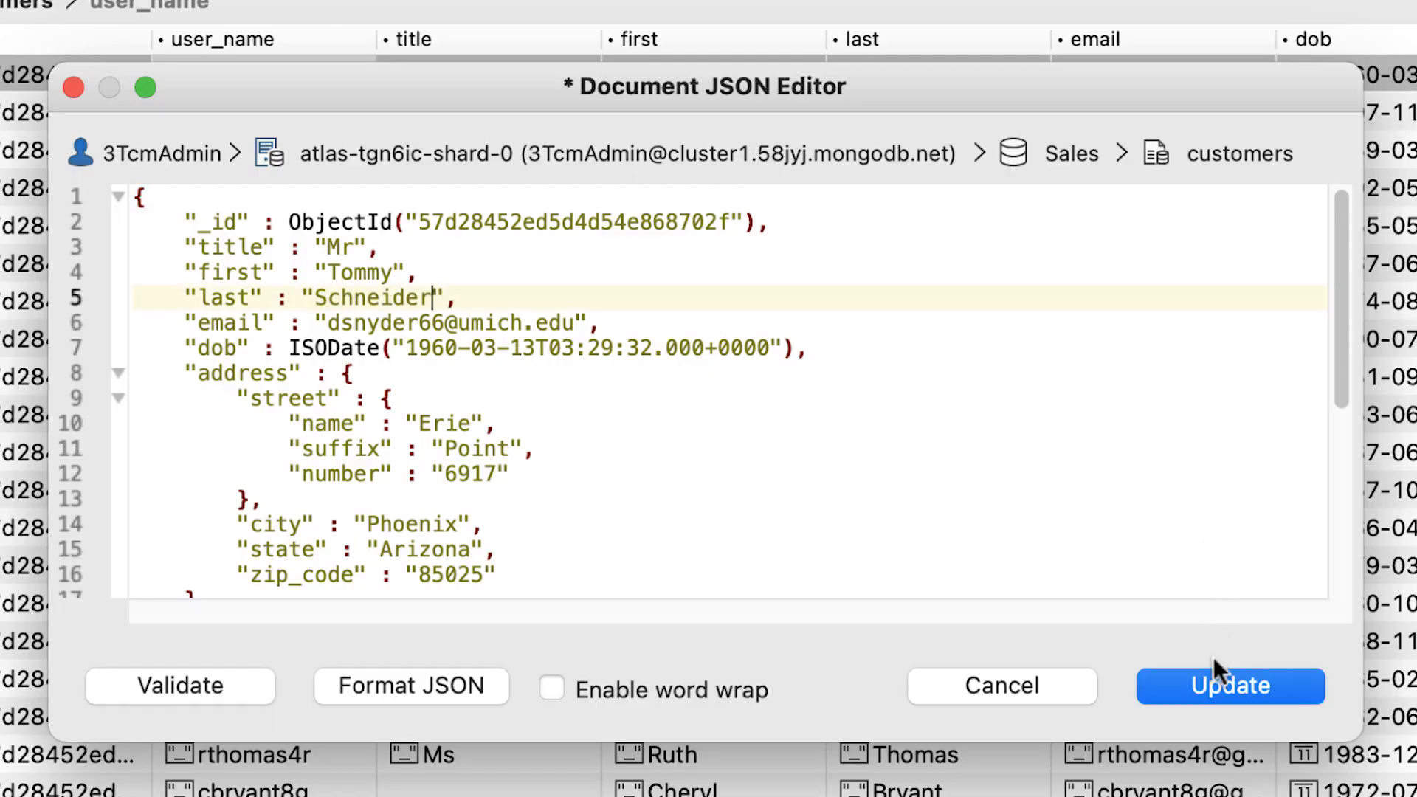
click(1229, 685)
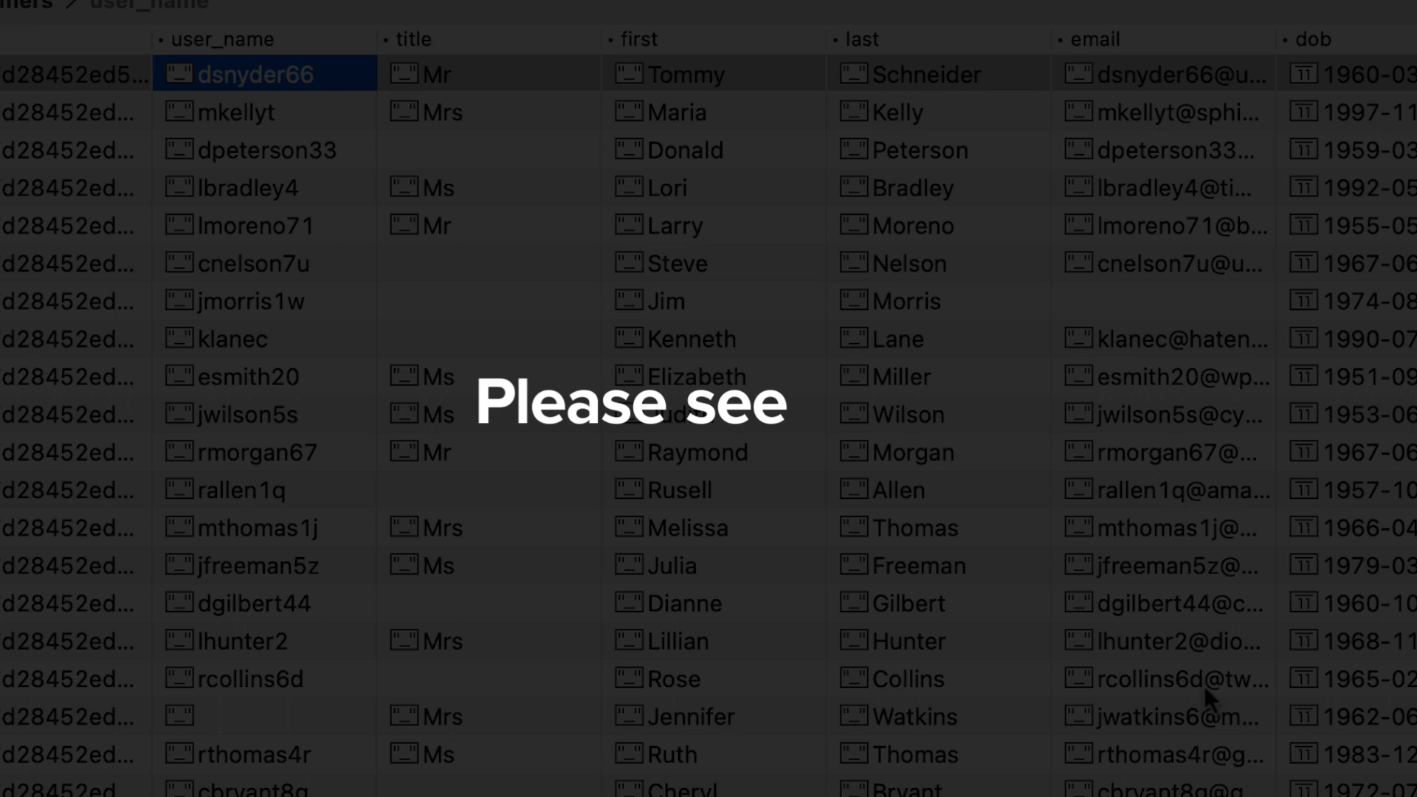